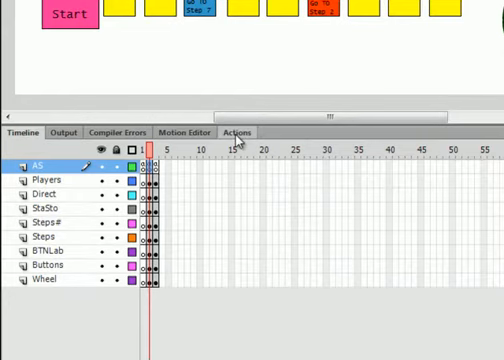
Inside Stop(), add if blocks setting PlayerCont from WhichPlayer and WhichPlayer = WhichPlayer * -1.
left_click(236, 132)
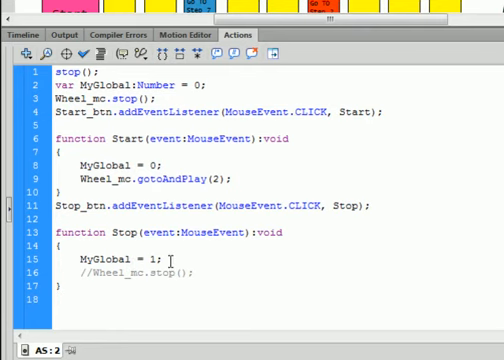
key("Return")
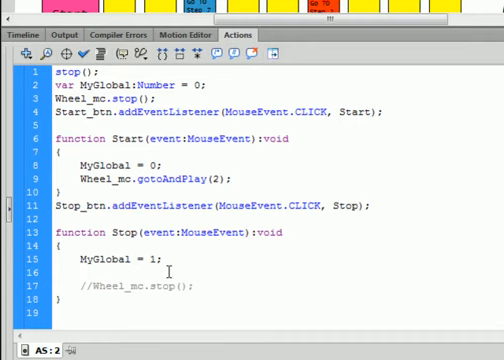
right_click(168, 272)
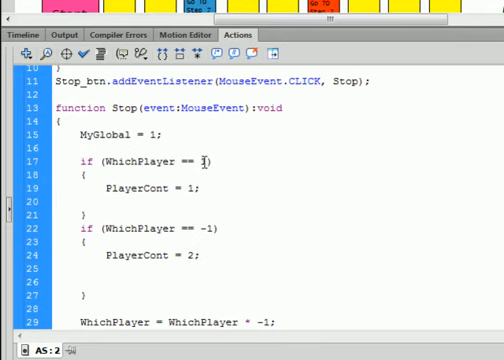
Return to the layer timeline, briefly checking the Actions code in between.
left_click(16, 36)
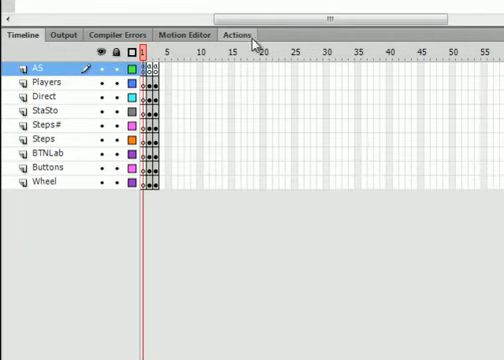
left_click(236, 32)
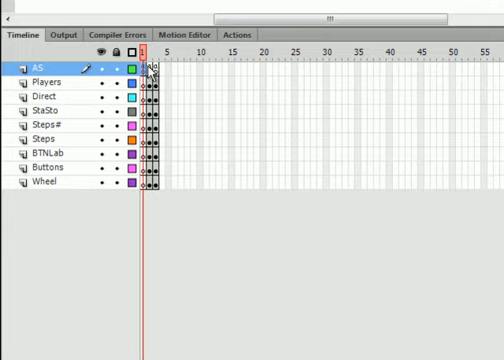
left_click(234, 36)
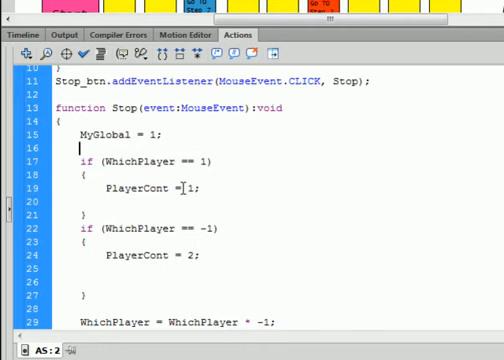
Revisit the PlayerCont assignment line, then select the script frame on the AS layer.
left_click(20, 36)
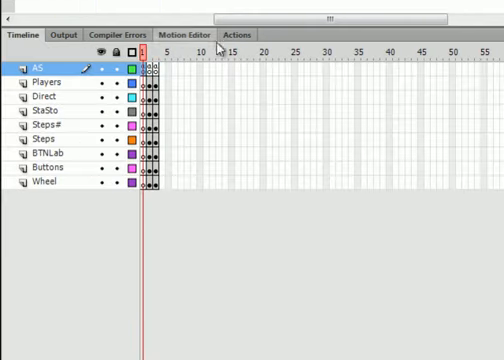
left_click(236, 36)
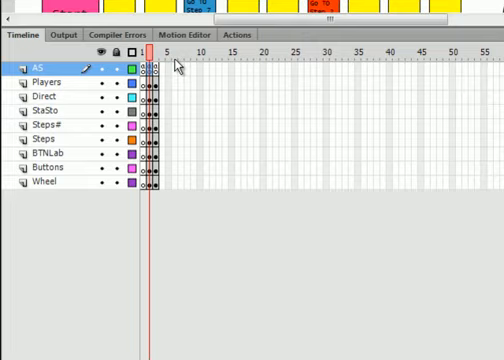
left_click(236, 36)
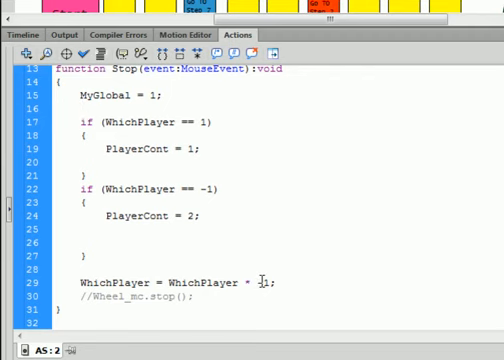
Scroll to the Stop function line that flips WhichPlayer by -1.
left_click(92, 106)
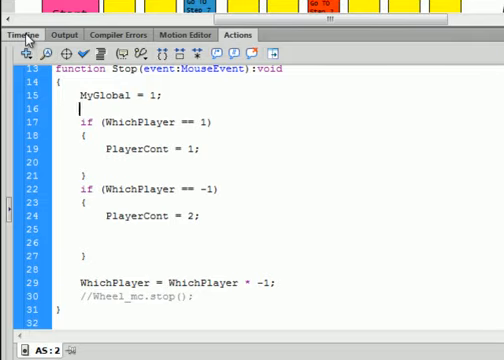
Select frame 3 of the AS layer and review its Drag handlers checking WhichPlayer -1 and StopDrag 0.
left_click(18, 36)
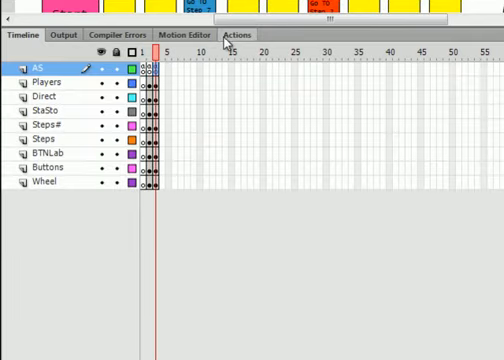
left_click(236, 36)
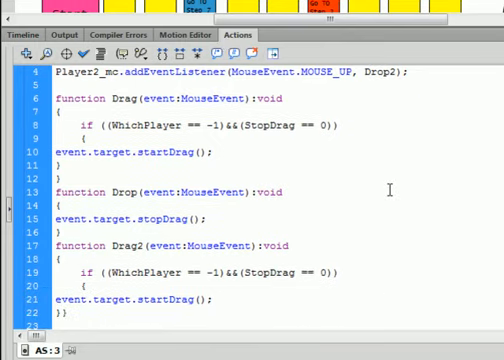
scroll("up", 3)
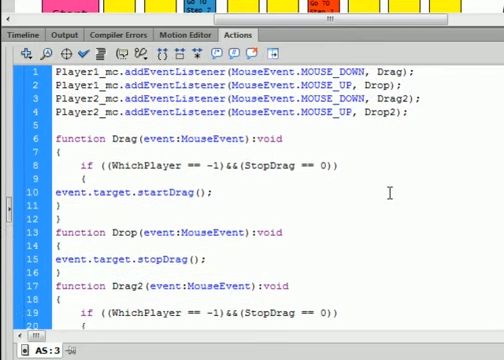
scroll("down", 3)
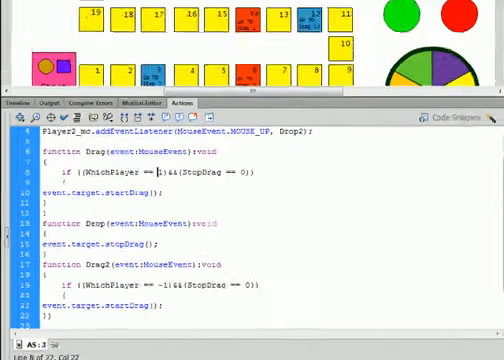
Run Control > Test Movie to play the board game SWF with the spinning wheel.
left_click(206, 6)
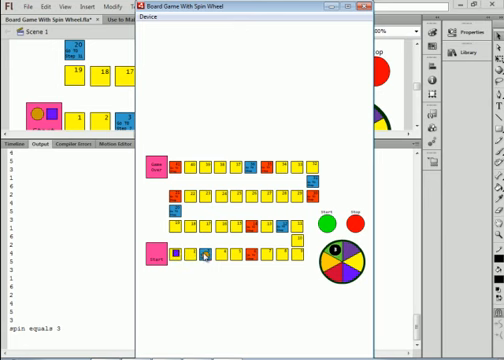
mouse_move(360, 16)
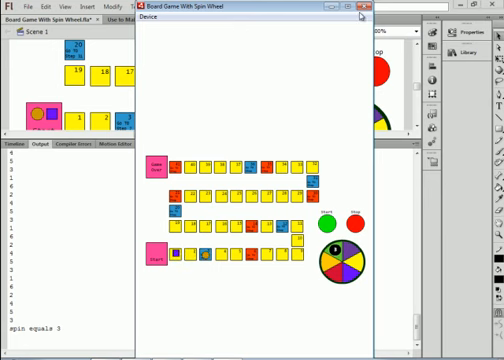